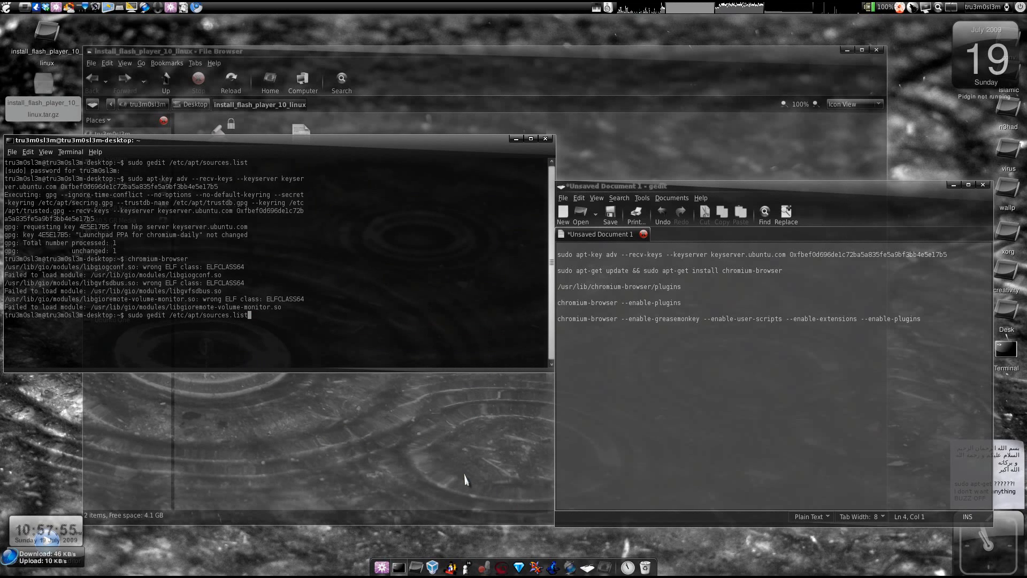
{"action": "mouse_move", "coordinate": [457, 447]}
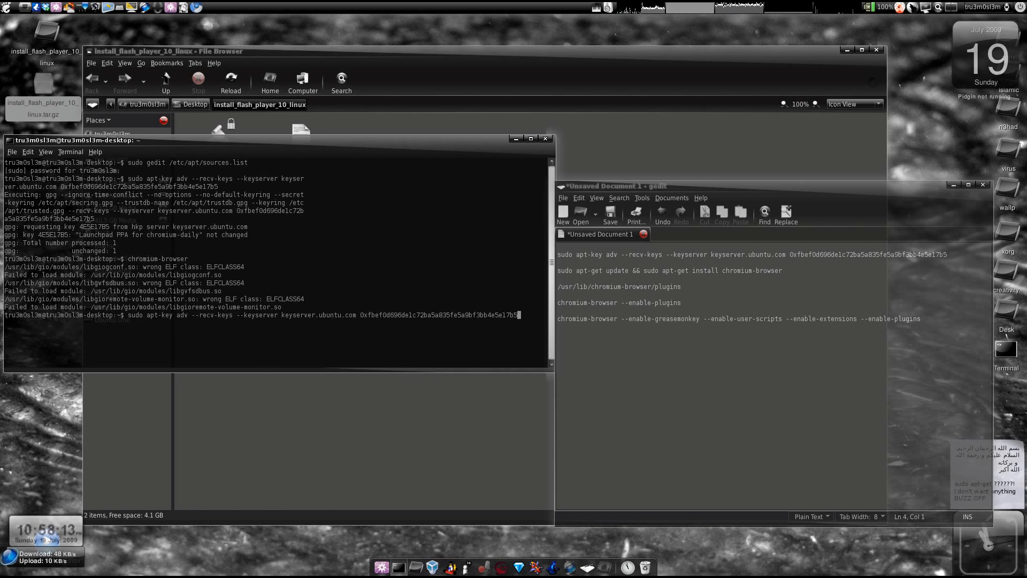
{"action": "key", "text": "Return"}
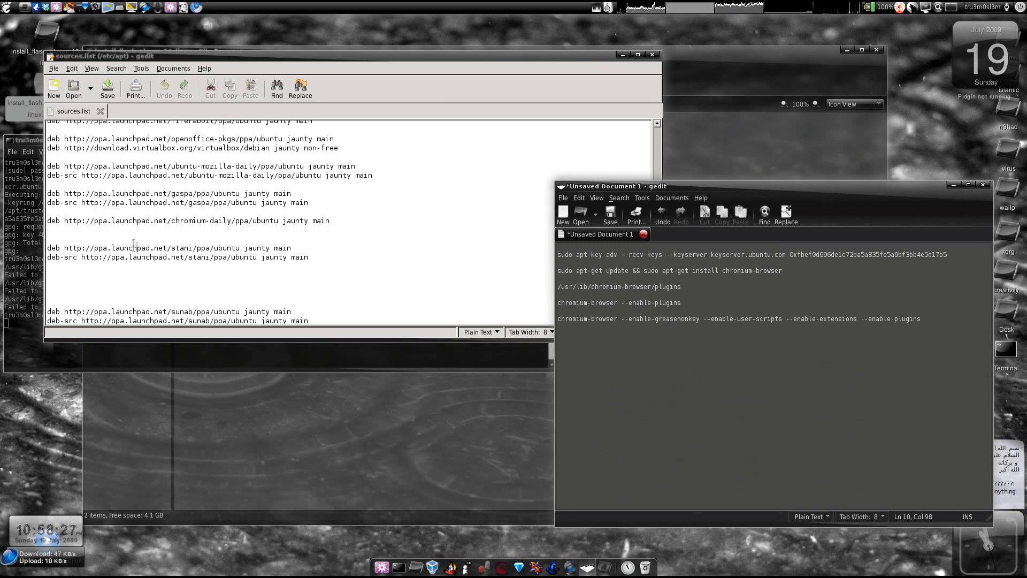
{"action": "triple_click", "coordinate": [188, 221]}
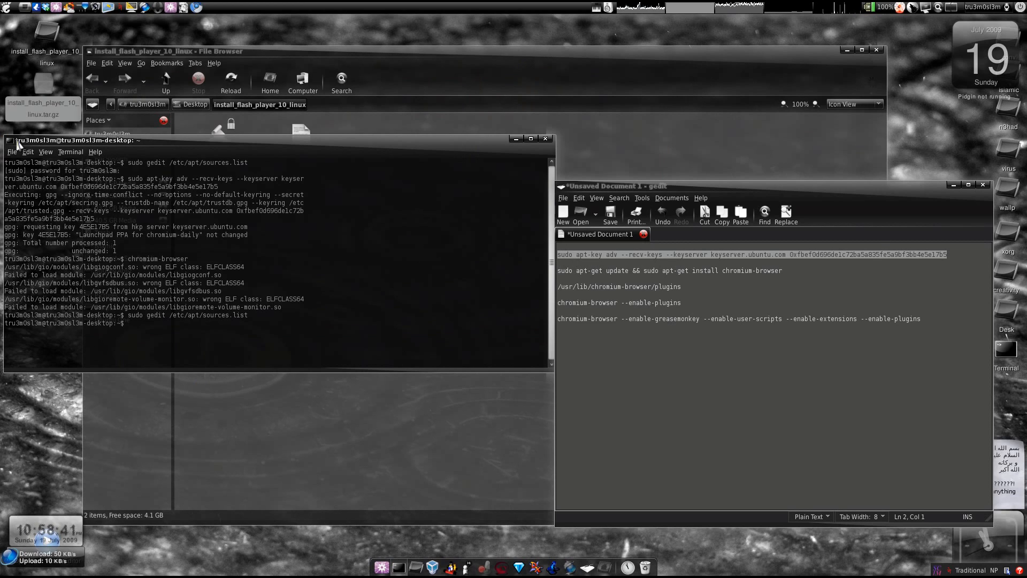
Import the Chromium repository key 0xfbef0d696de1c72ba5a83 from keyserver.ubuntu.com with apt-key adv.
{"action": "left_click", "coordinate": [29, 151]}
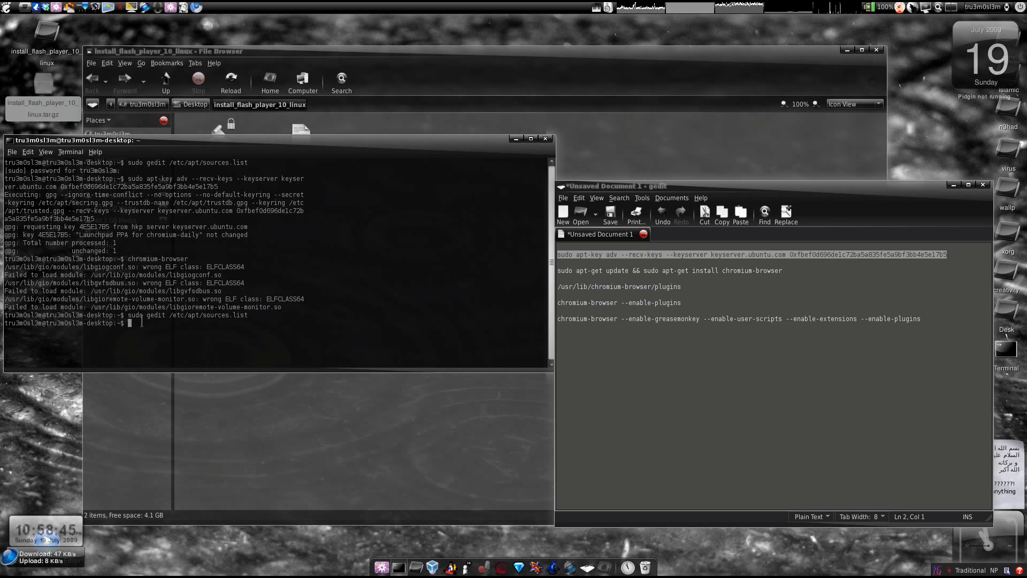
{"action": "type", "text": "sudo apt-key adv --recv-keys --keyserver keyserver.ubuntu.com 0xfbef0d696de1c72ba5a835fe5a9bf3bb4e5e17b5"}
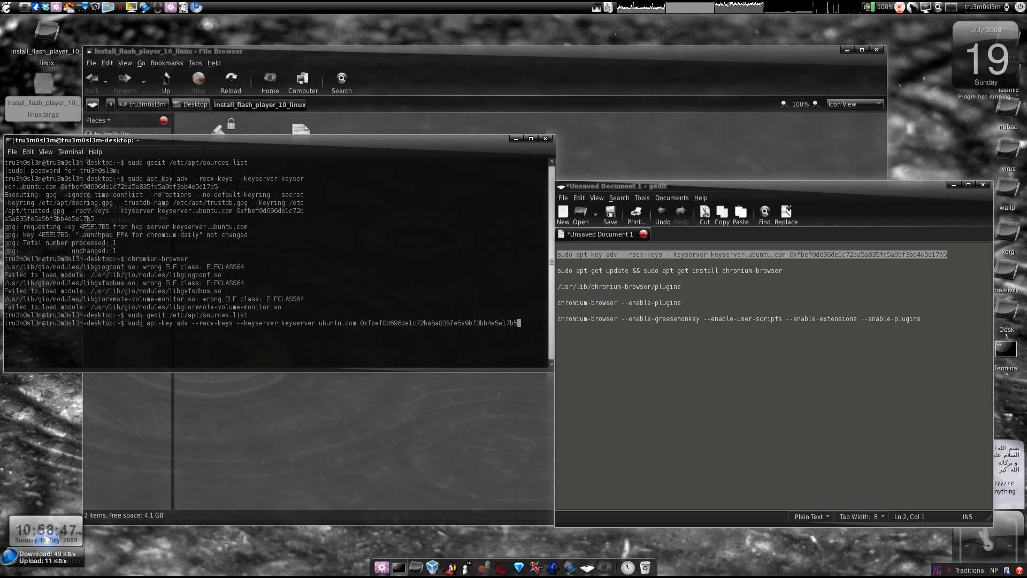
{"action": "key", "text": "Return"}
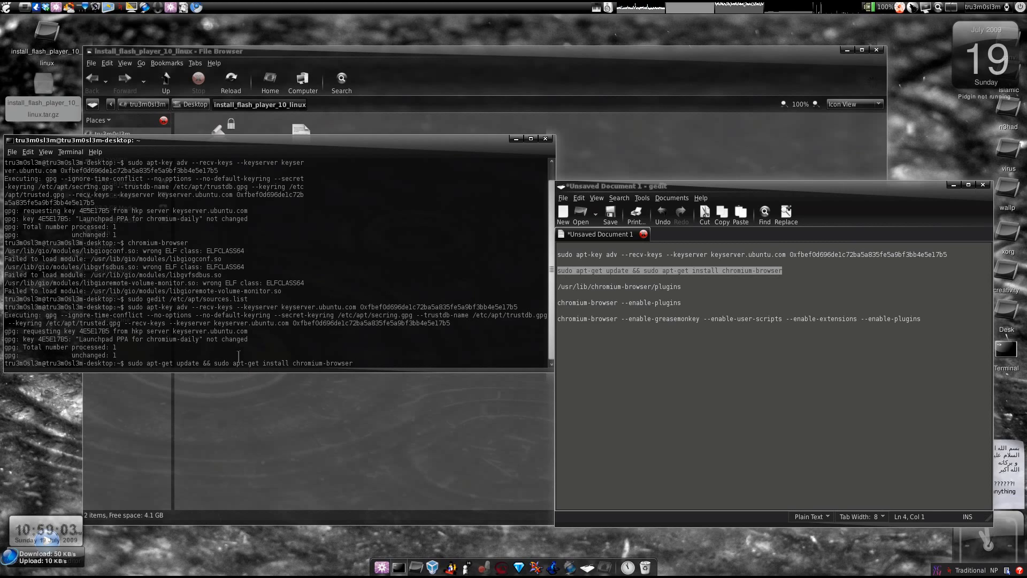
Replace the apt-get line with chromium-browser and run it to launch Chromium.
{"action": "double_click", "coordinate": [306, 363]}
{"action": "type", "text": "chr"}
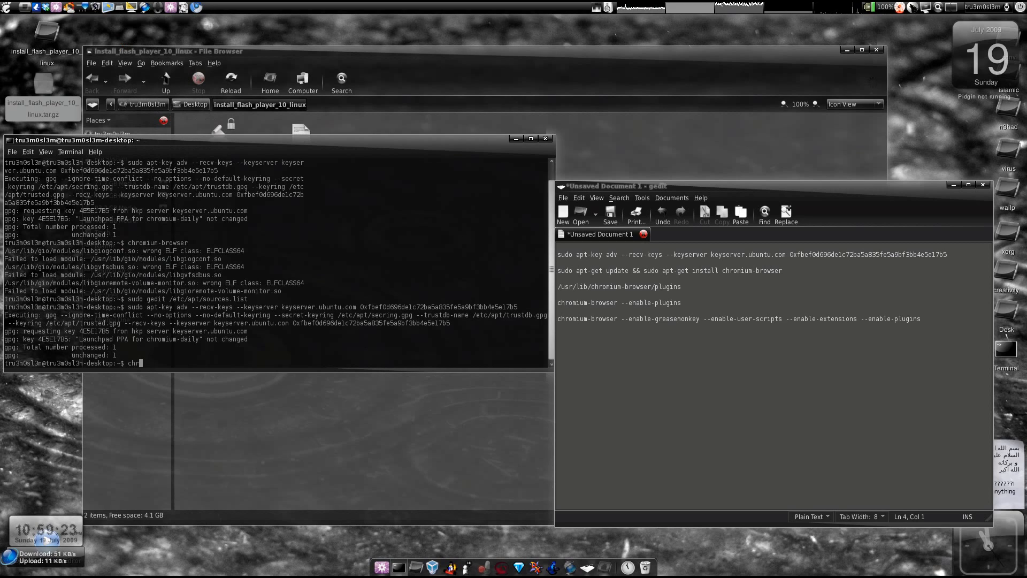
{"action": "type", "text": "omium"}
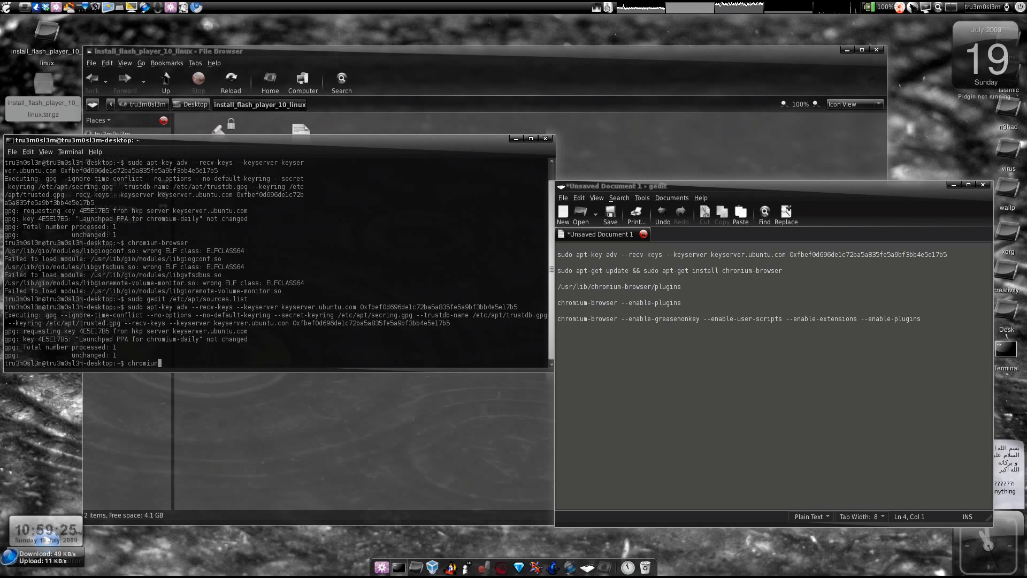
{"action": "type", "text": "-brow"}
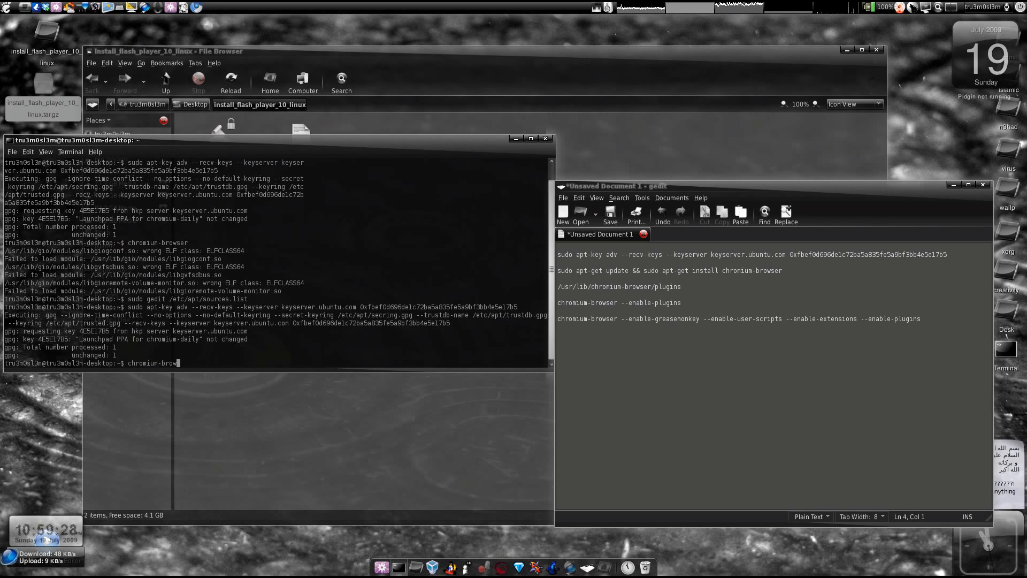
{"action": "key", "text": "Return"}
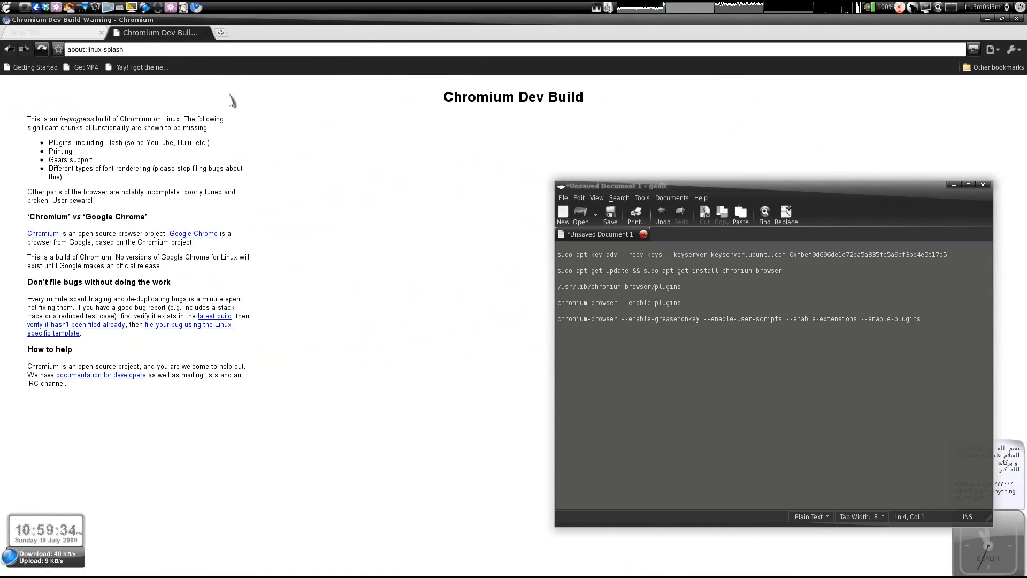
{"action": "mouse_move", "coordinate": [283, 216]}
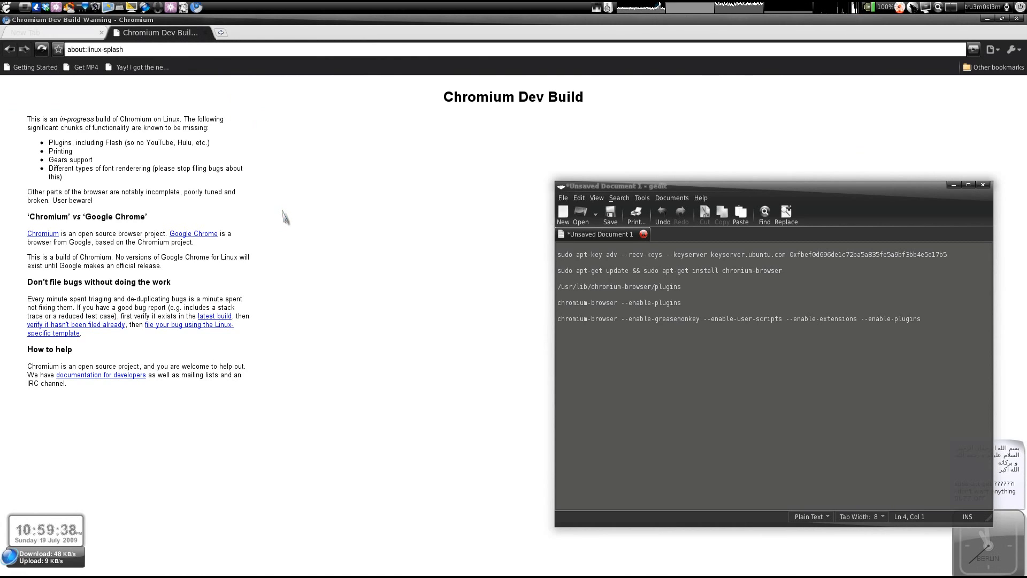
{"action": "mouse_move", "coordinate": [287, 218]}
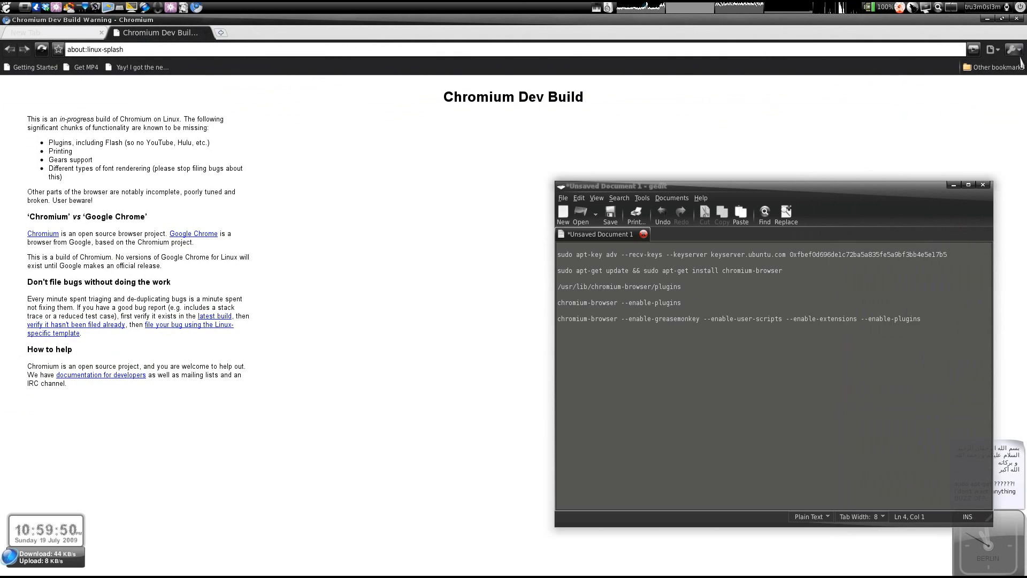
Open a new tab from the wrench menu, then return to the Dev Build tab.
{"action": "left_click", "coordinate": [1011, 49]}
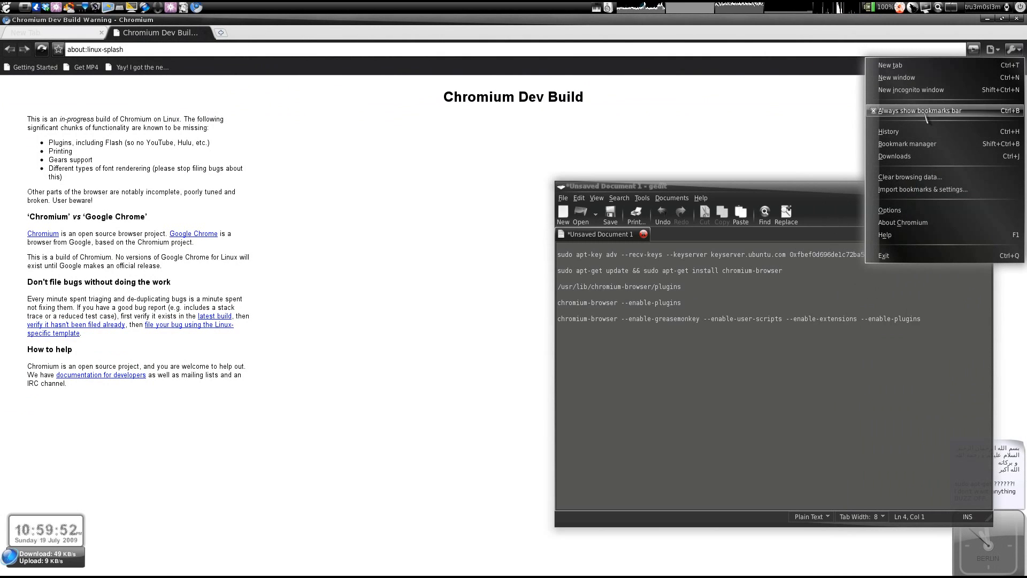
{"action": "left_click", "coordinate": [902, 222]}
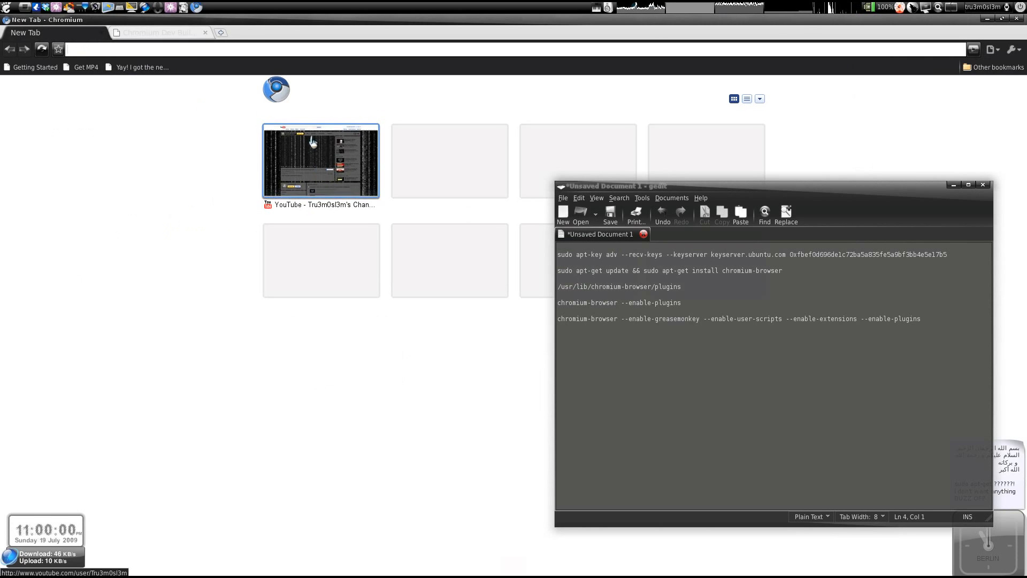
{"action": "left_click", "coordinate": [157, 33]}
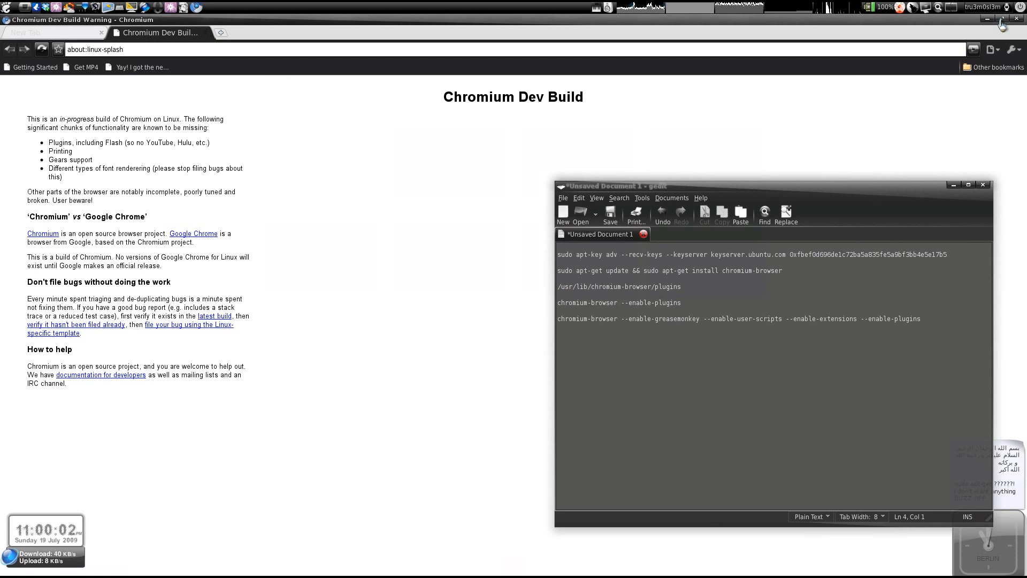
{"action": "mouse_move", "coordinate": [1018, 18]}
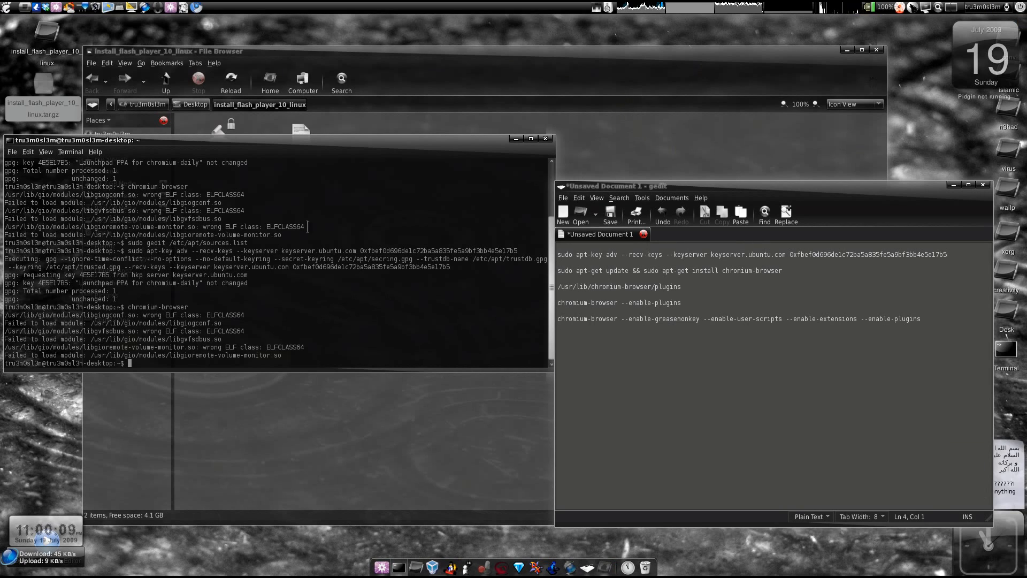
{"action": "double_click", "coordinate": [225, 195]}
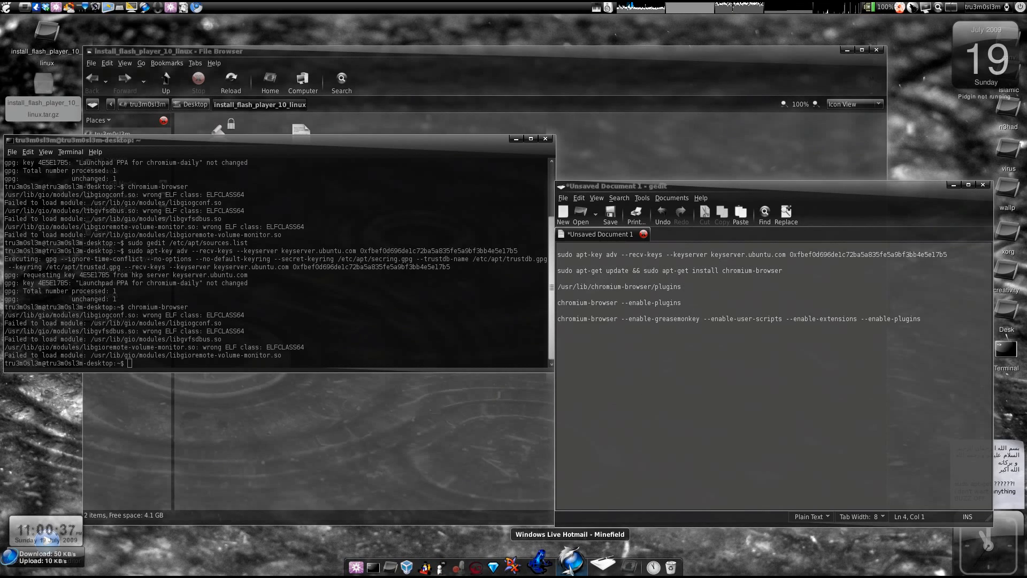
Show the install_flash_player_10_linux folder with libflashplayer.so deselected.
{"action": "left_click", "coordinate": [568, 534]}
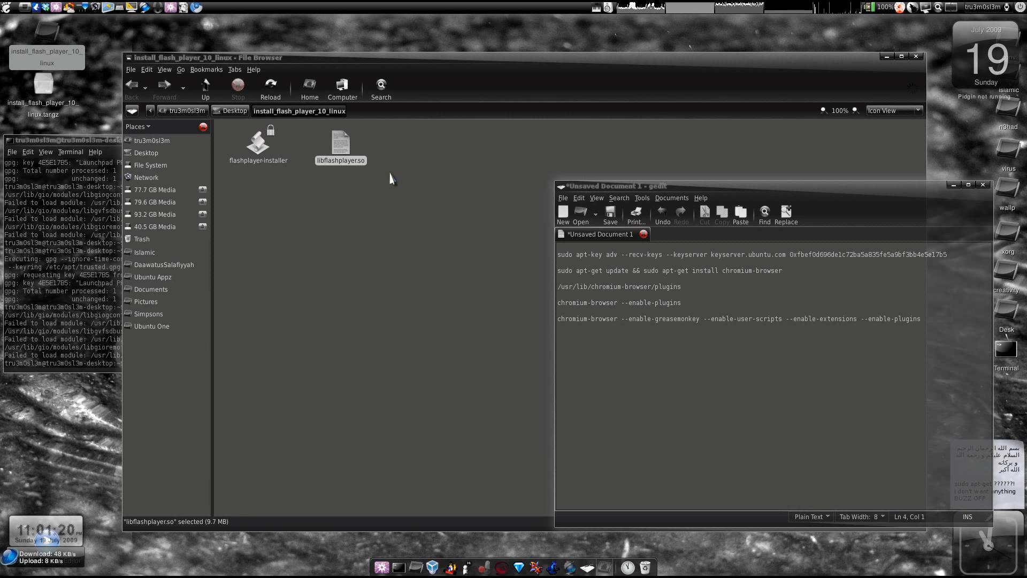
{"action": "mouse_move", "coordinate": [349, 185]}
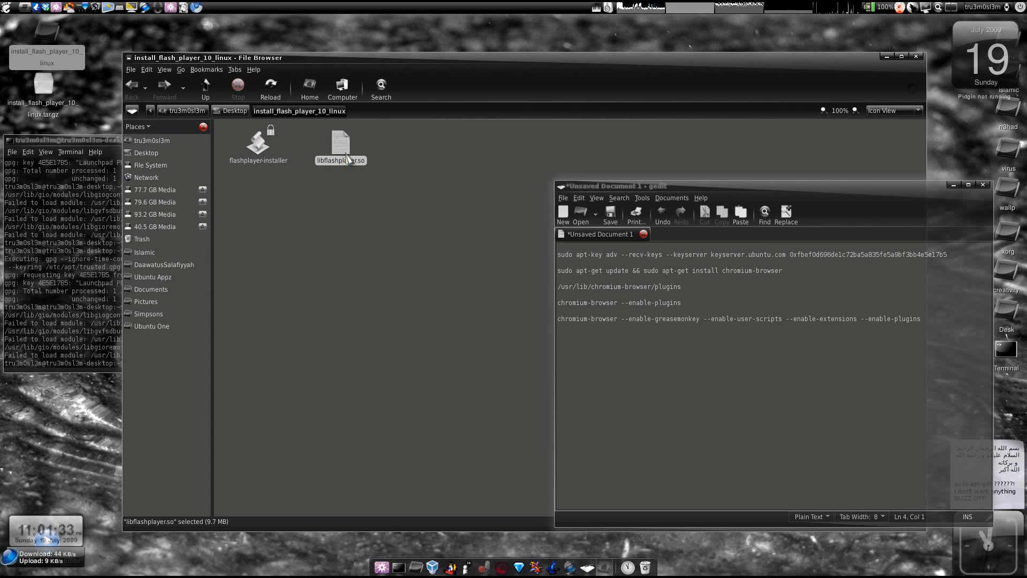
{"action": "left_click", "coordinate": [380, 206]}
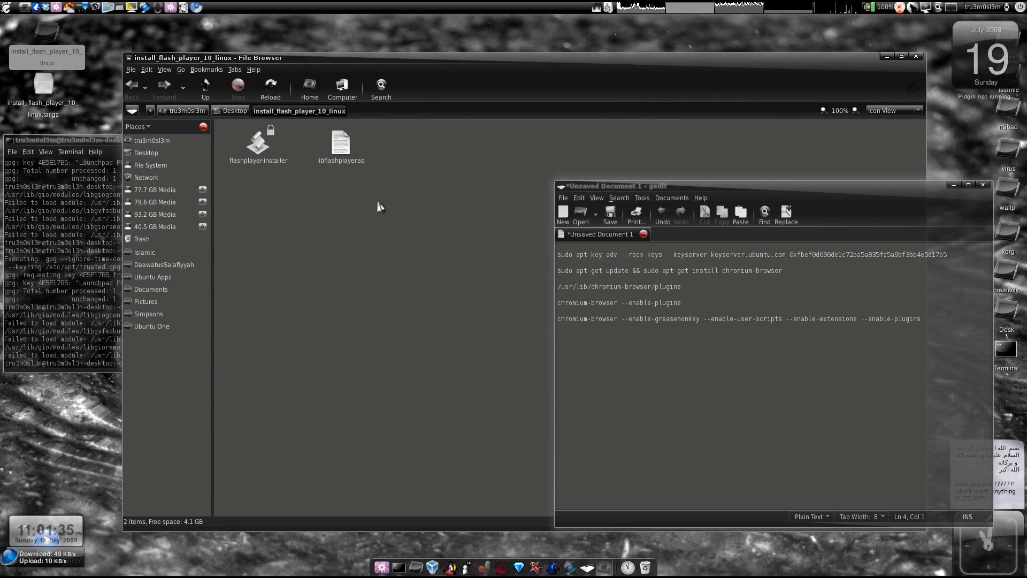
{"action": "mouse_move", "coordinate": [621, 518]}
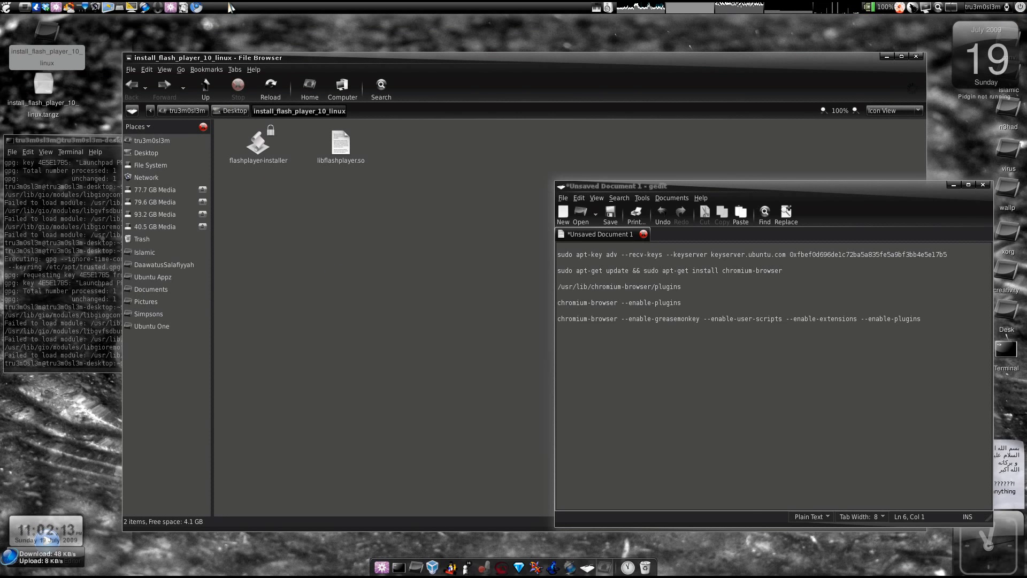
{"action": "mouse_move", "coordinate": [196, 7]}
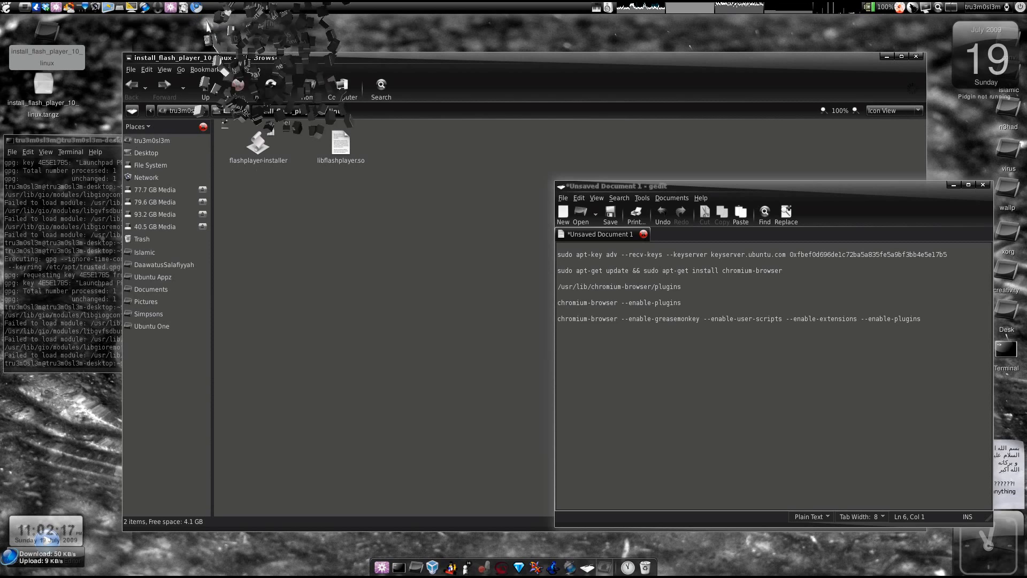
Open Add to Panel from the top panel's menu and expand the Internet category.
{"action": "right_click", "coordinate": [274, 7]}
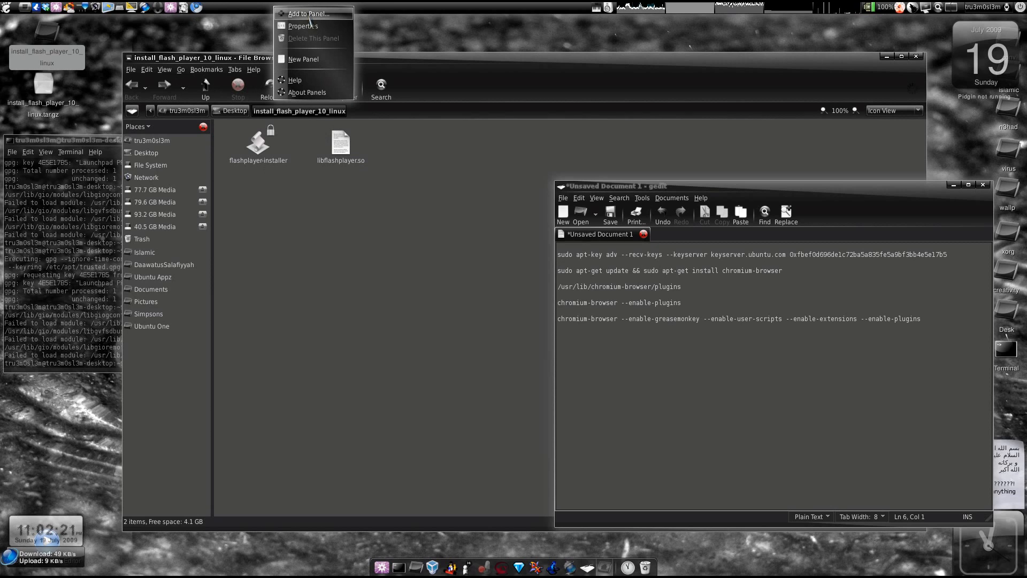
{"action": "left_click", "coordinate": [308, 13]}
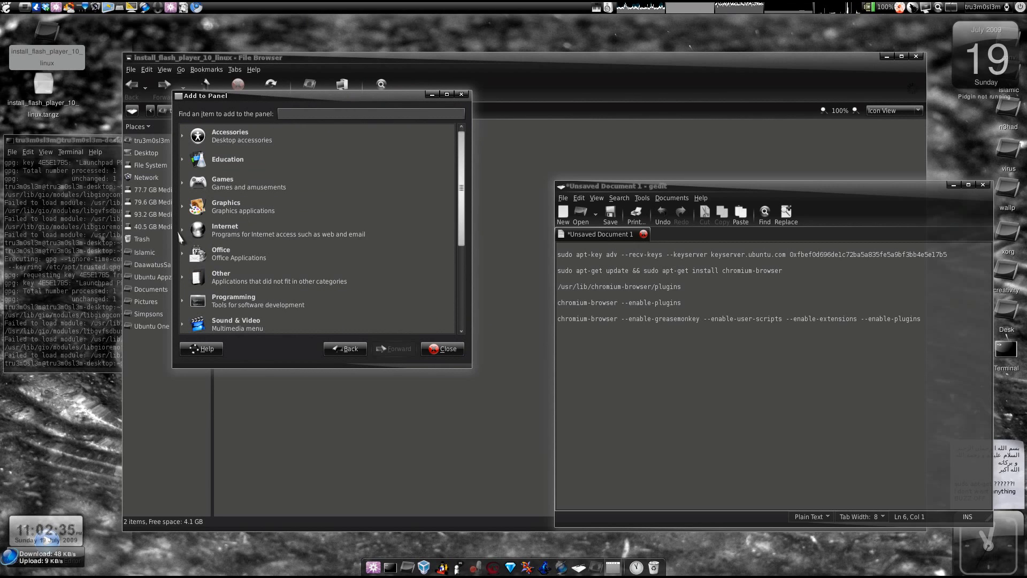
{"action": "left_click", "coordinate": [224, 229]}
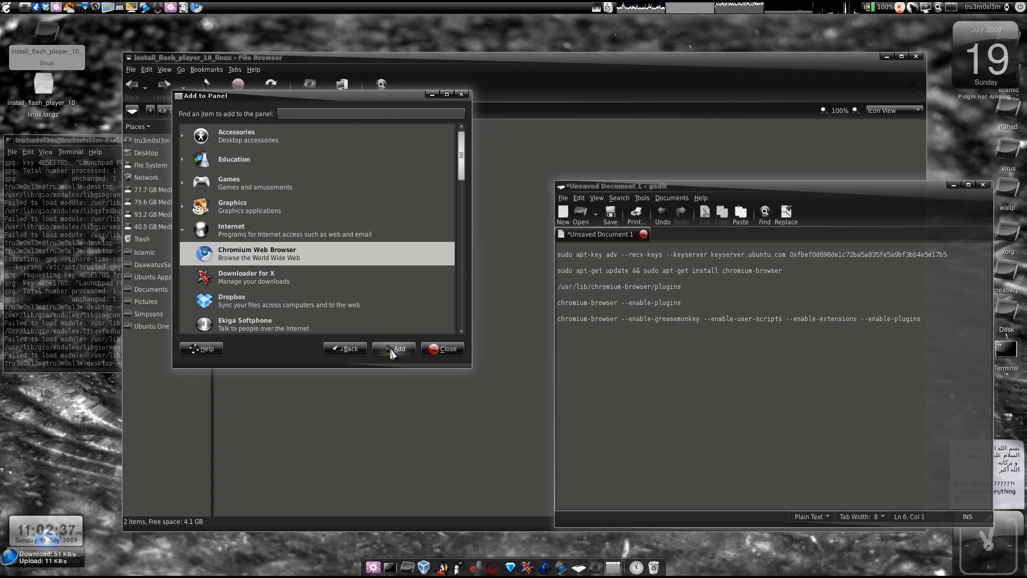
{"action": "mouse_move", "coordinate": [298, 260]}
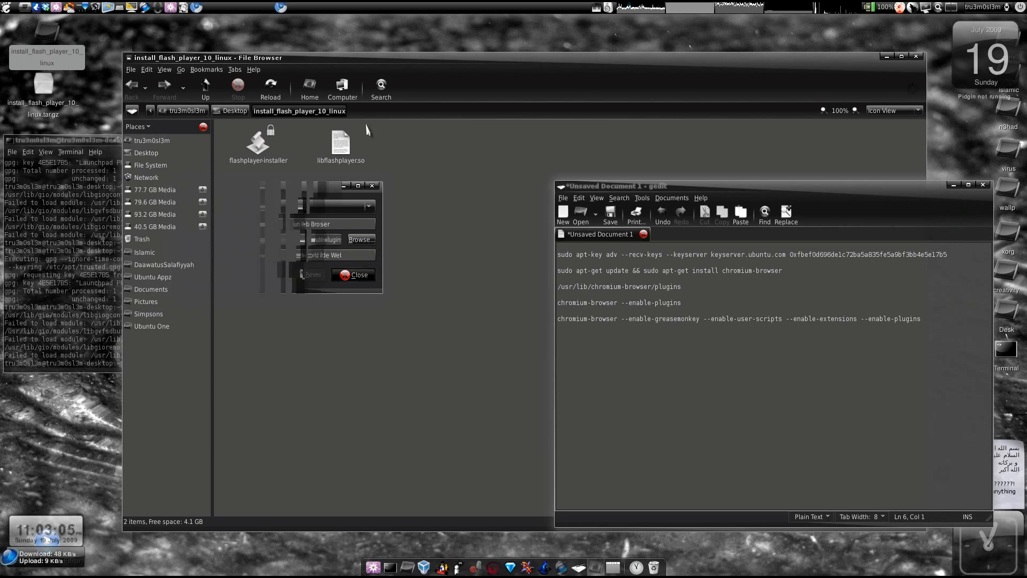
Launch Chromium from the new panel launcher and select the chromium-browser command line with plugins.
{"action": "left_click", "coordinate": [359, 274]}
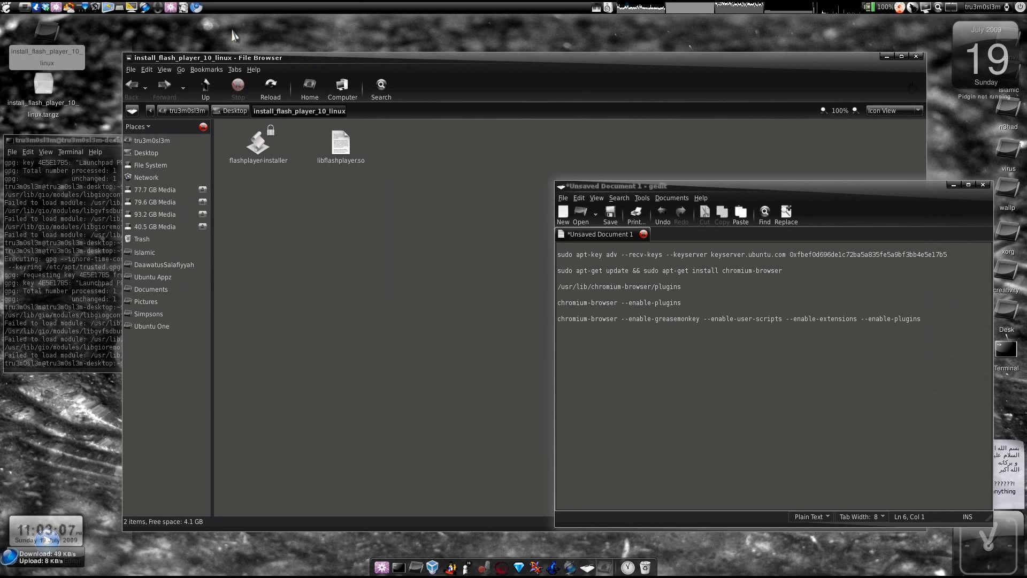
{"action": "mouse_move", "coordinate": [196, 7]}
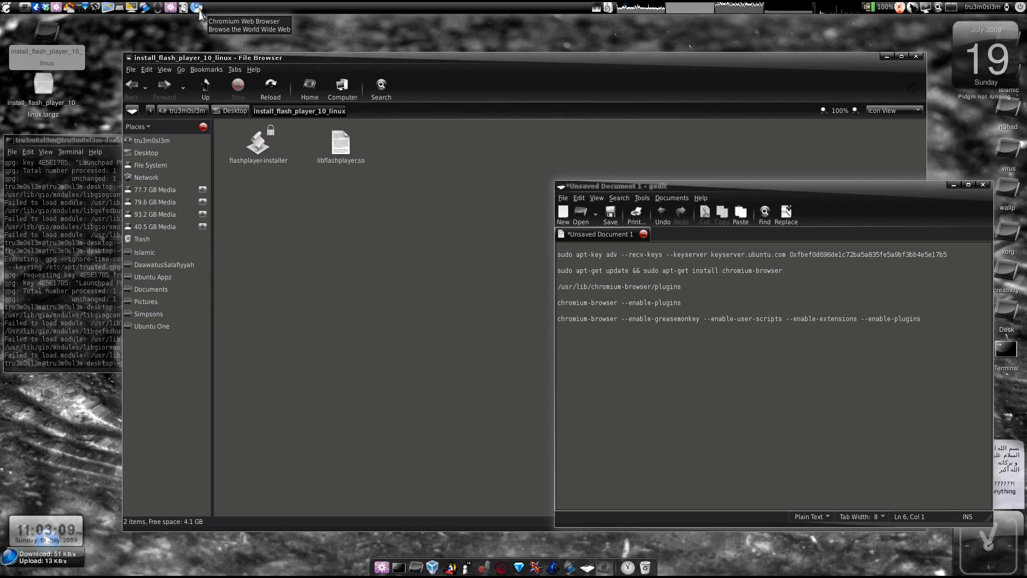
{"action": "mouse_move", "coordinate": [208, 49]}
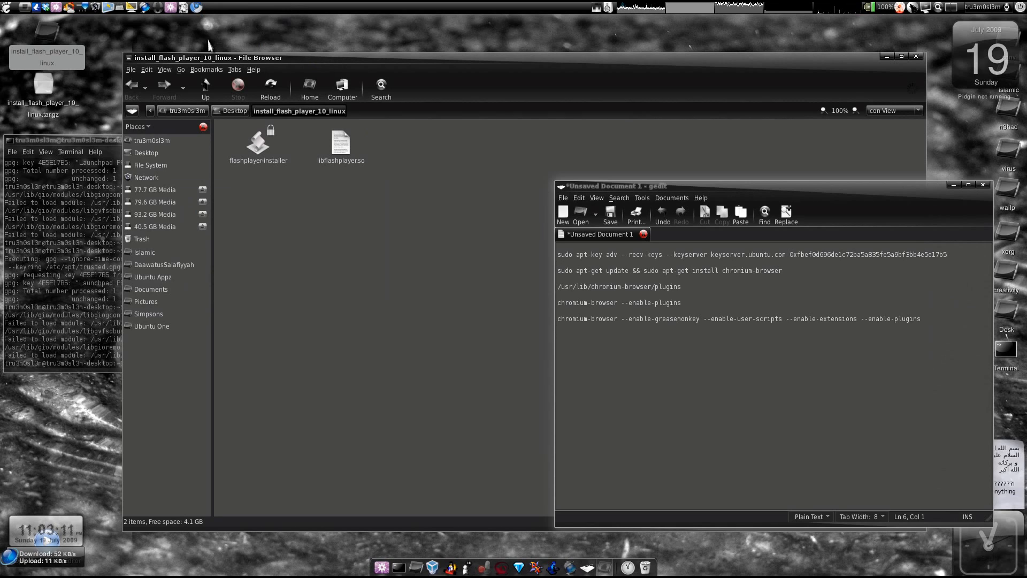
{"action": "mouse_move", "coordinate": [298, 138]}
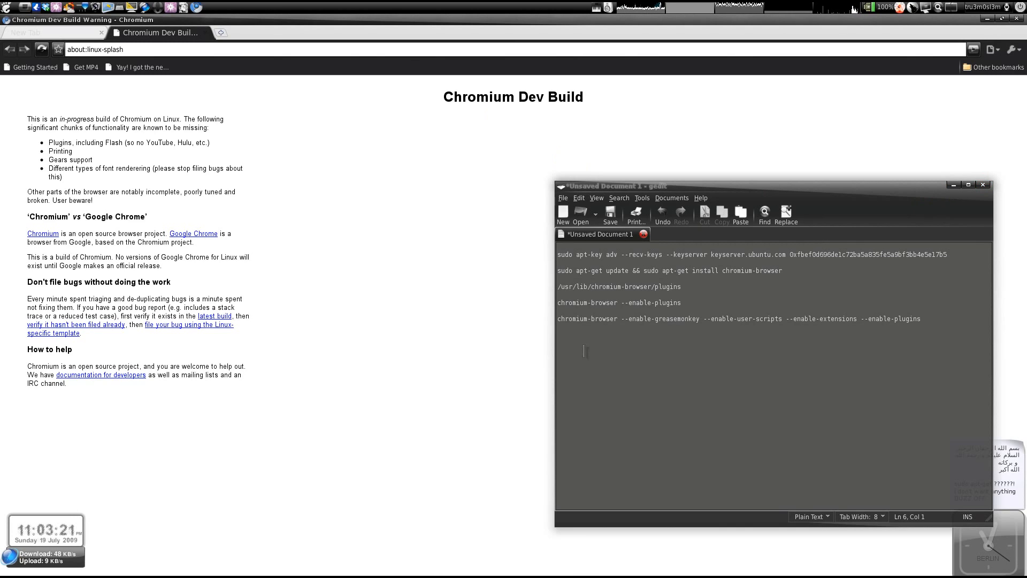
{"action": "triple_click", "coordinate": [738, 318]}
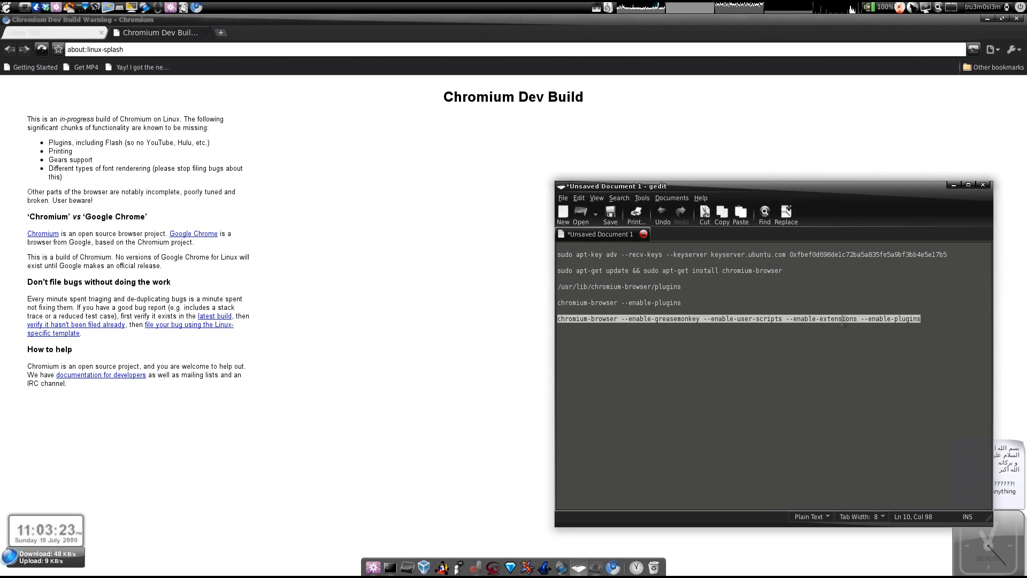
{"action": "double_click", "coordinate": [676, 319]}
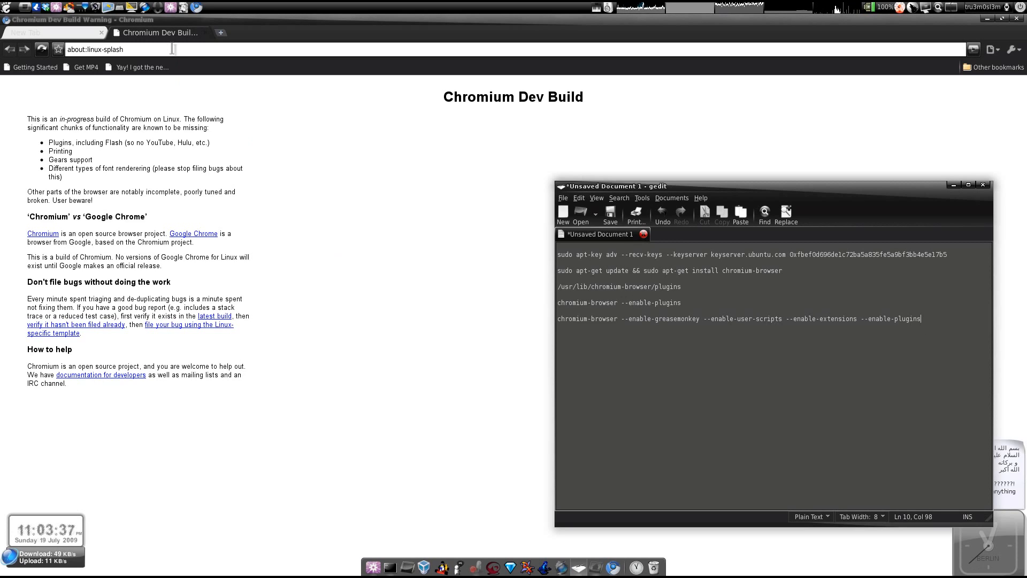
Open the VirtualBox VDI how-to video on YouTube, then pause it.
{"action": "left_click", "coordinate": [52, 32]}
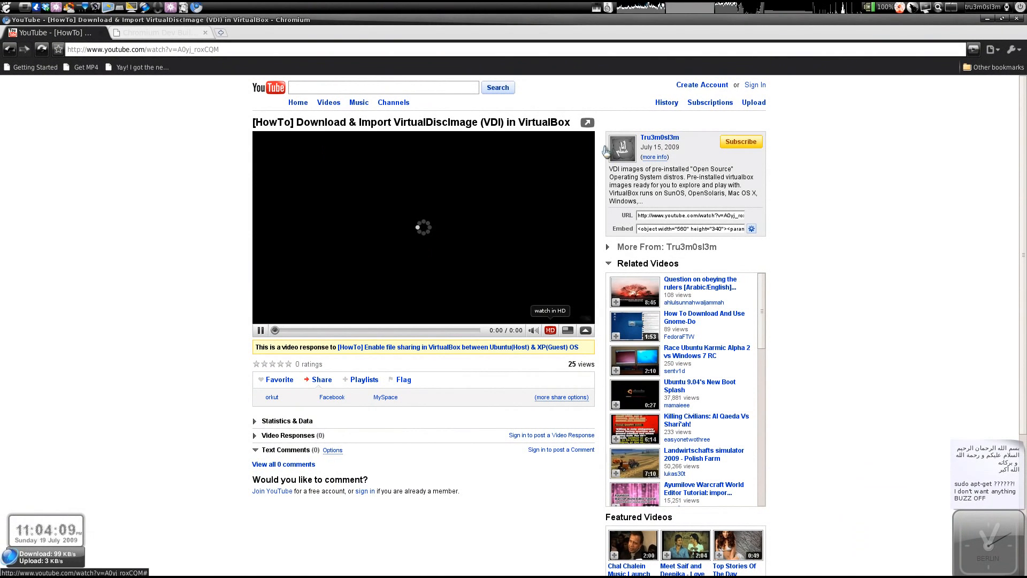
{"action": "left_click", "coordinate": [261, 329]}
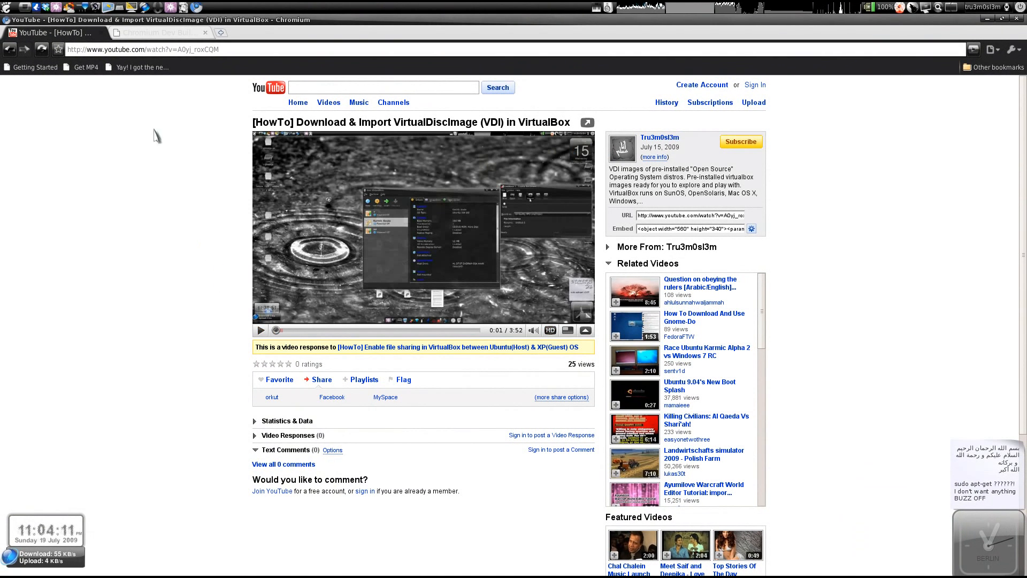
{"action": "mouse_move", "coordinate": [661, 99]}
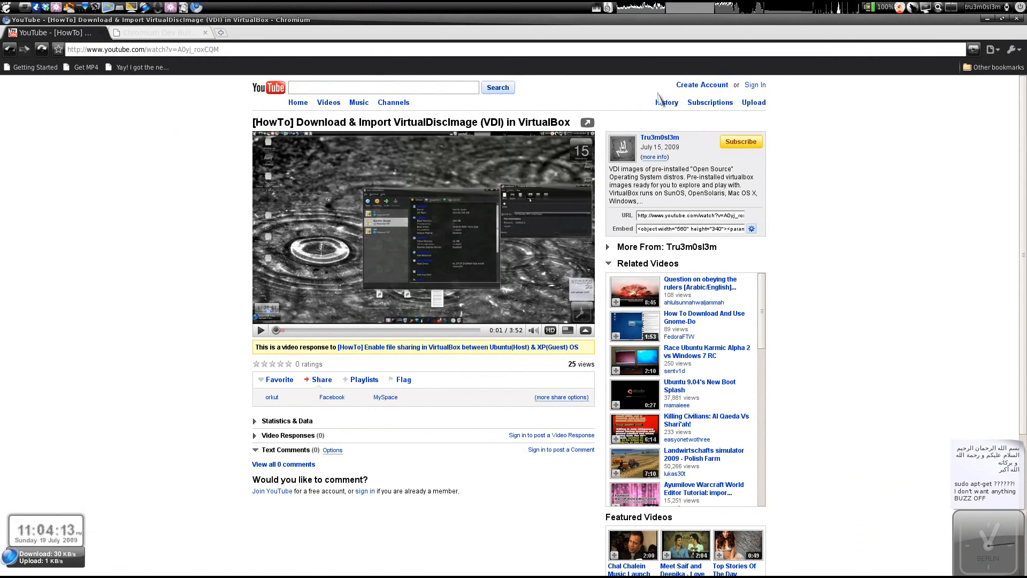
{"action": "mouse_move", "coordinate": [123, 136]}
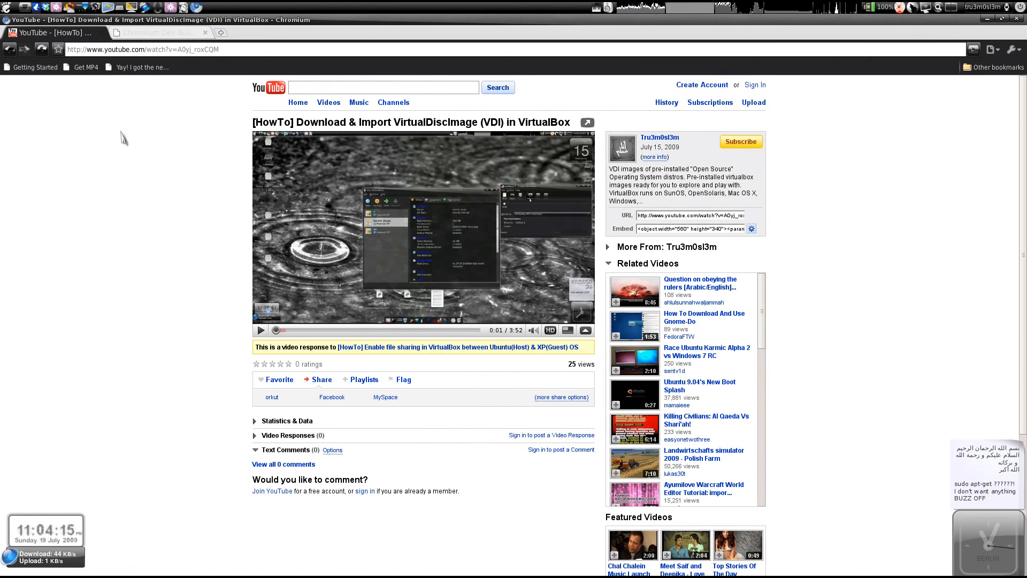